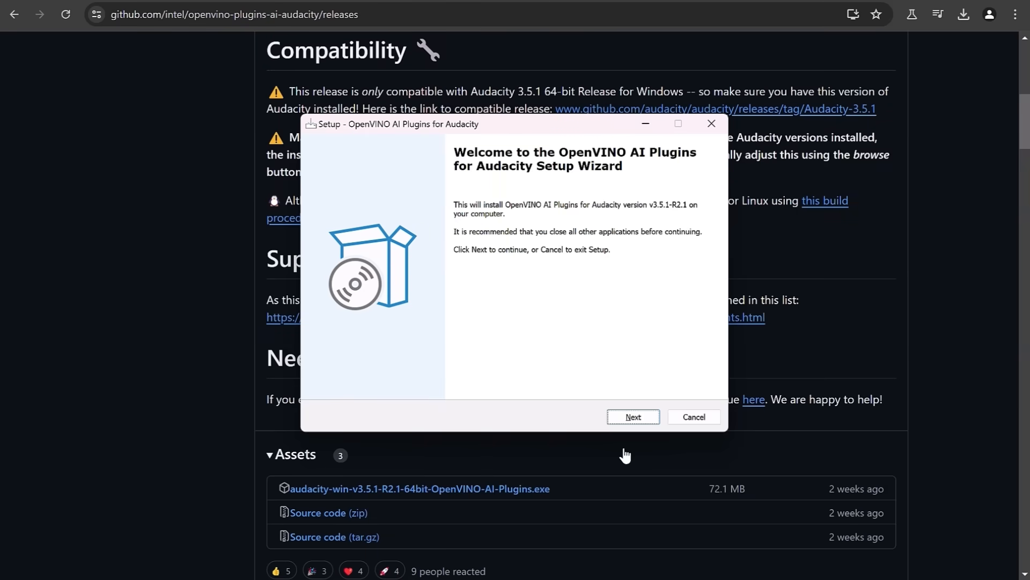
Install OpenVINO AI Plugins into the default Audacity folder with extra Whisper and Music Generation models
left_click(632, 416)
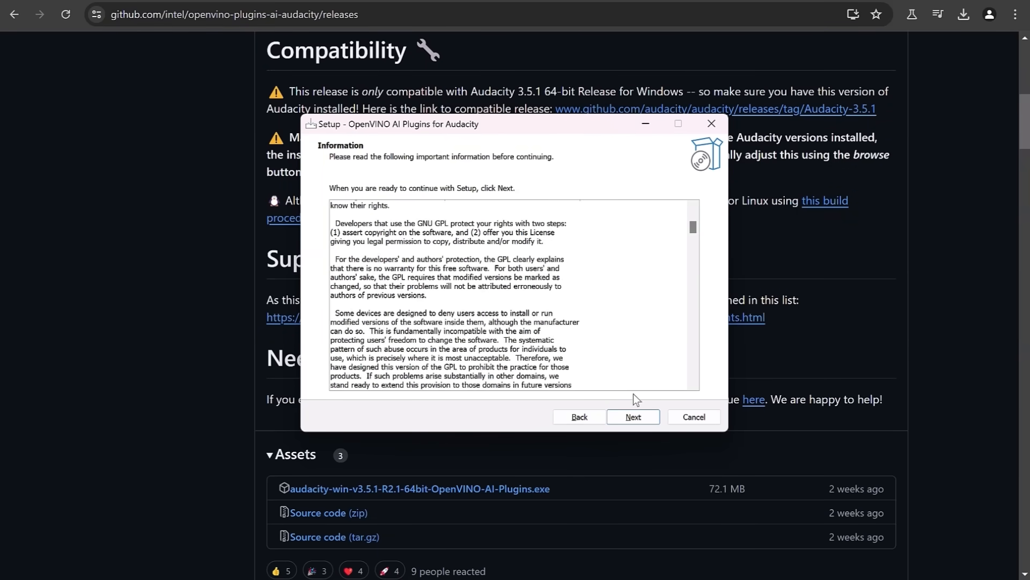
left_click(633, 416)
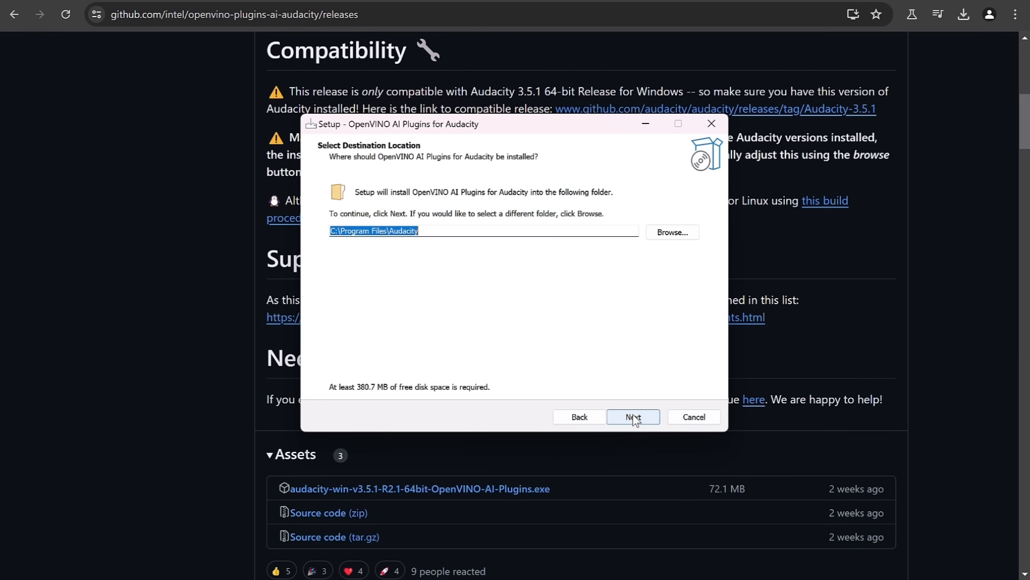
left_click(633, 417)
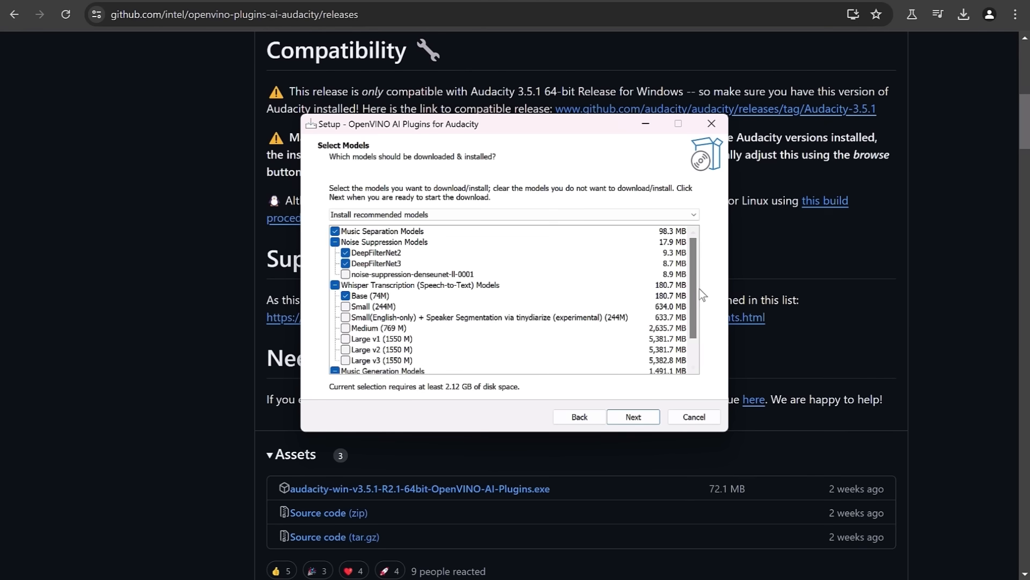
scroll("down", 3)
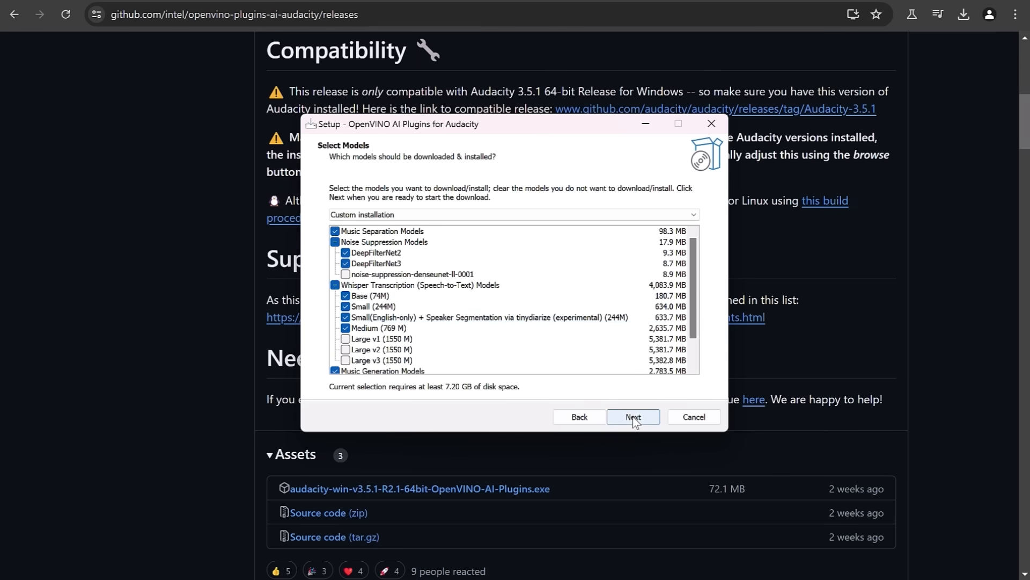
left_click(632, 416)
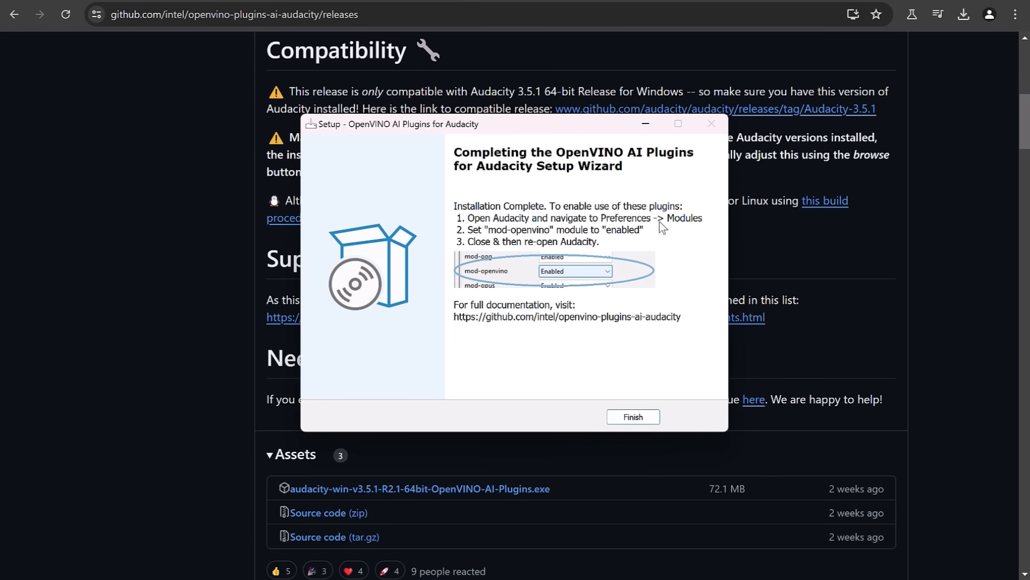
left_click(632, 416)
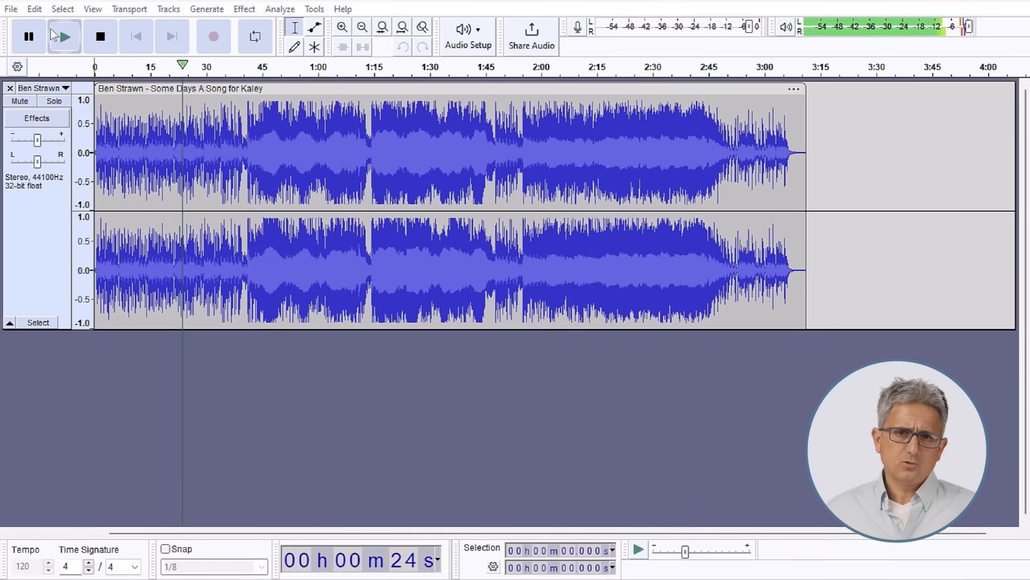
Open Audacity's Effect menu to reveal the OpenVINO AI Effects submenu
left_click(244, 9)
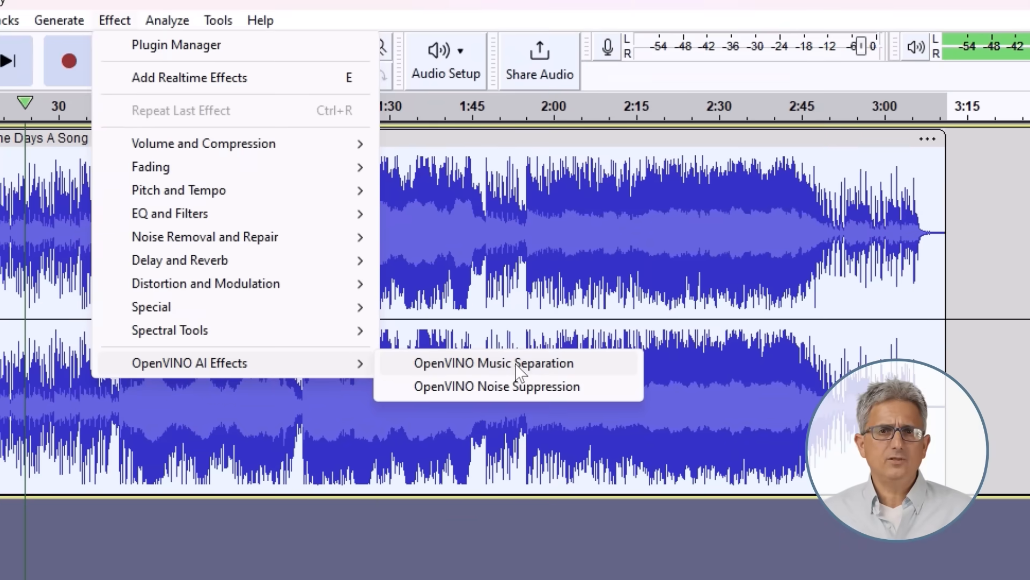
Run OpenVINO Music Separation on the song in 4 Stem mode on the GPU
left_click(492, 362)
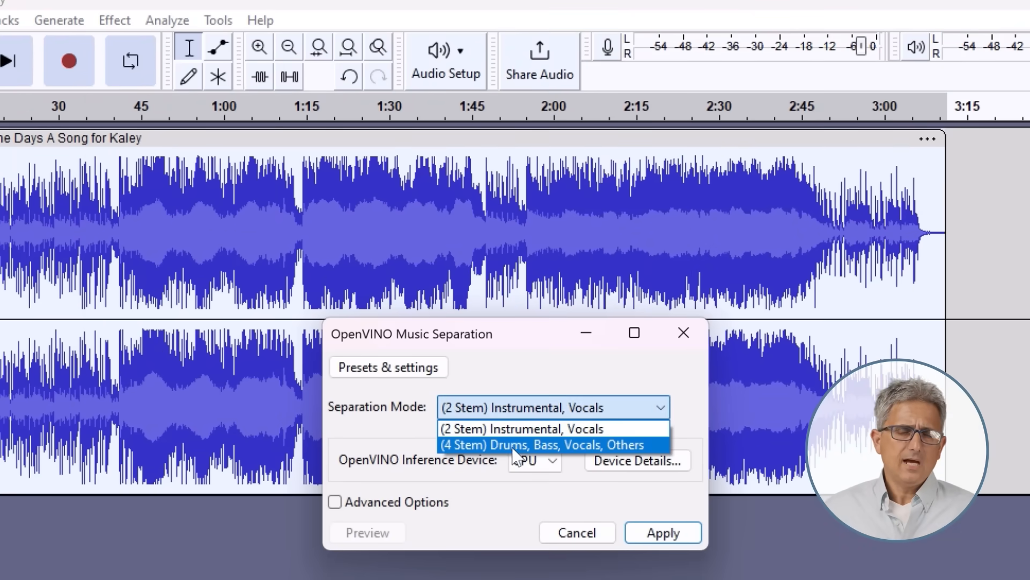
left_click(542, 445)
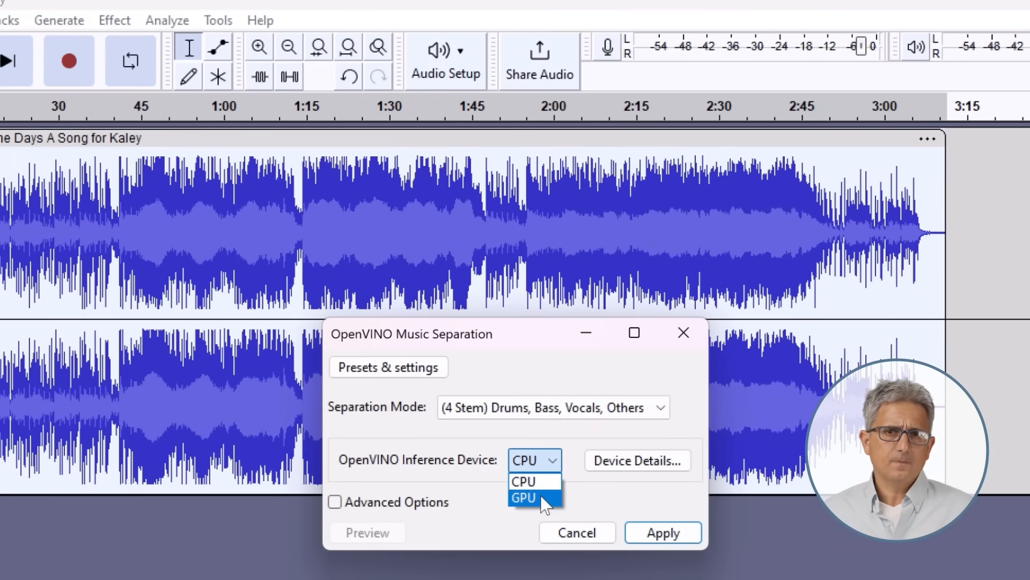
left_click(522, 497)
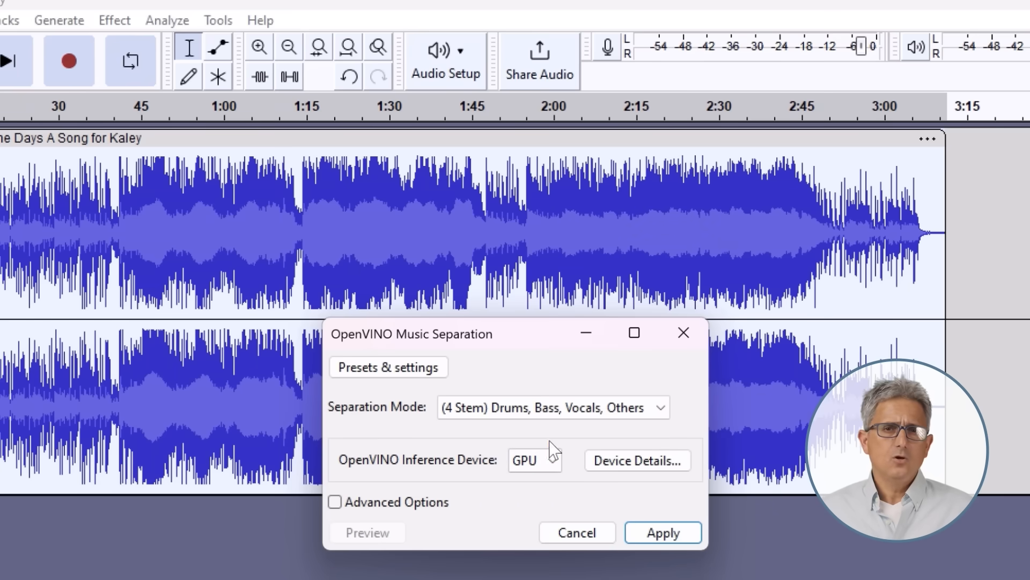
left_click(662, 532)
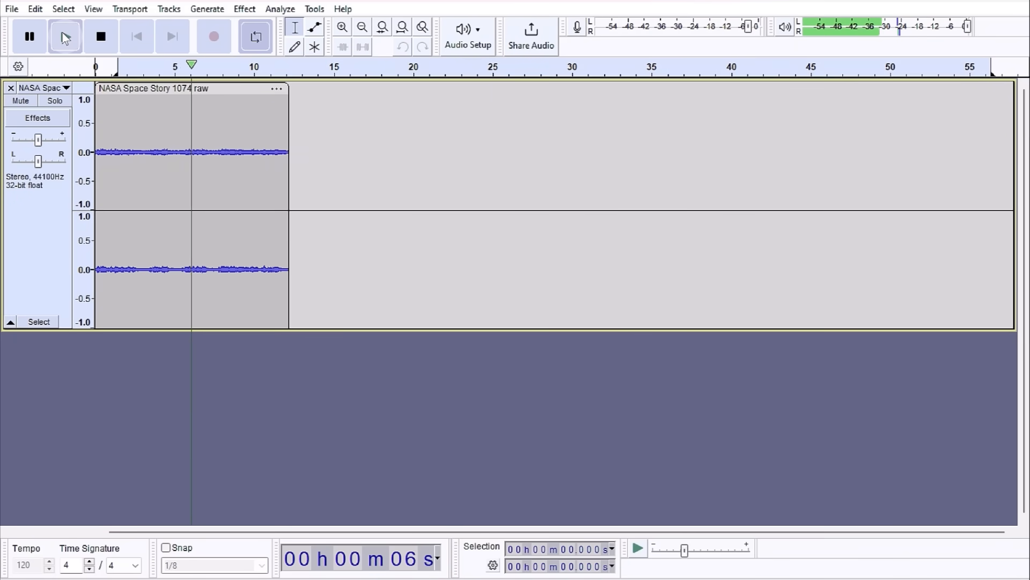
Play the noisy NASA recording, select the clip, and open the Effect menu
left_click(63, 36)
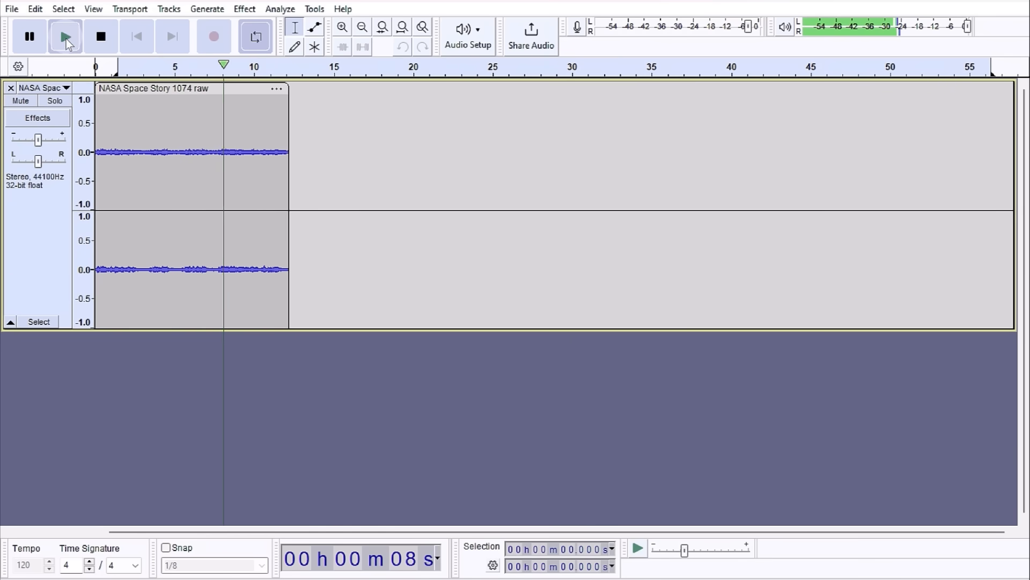
left_click(65, 36)
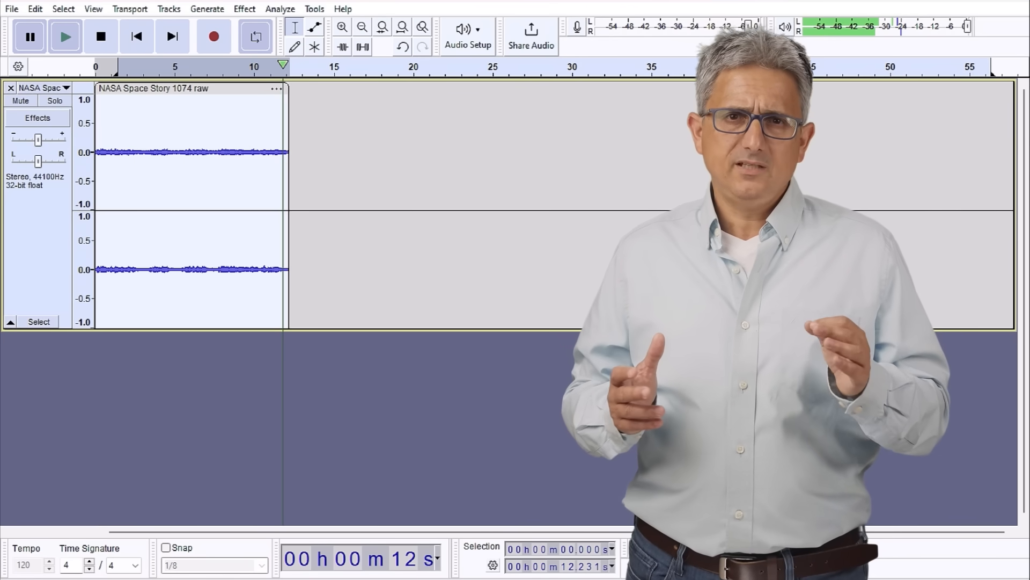
left_click(243, 9)
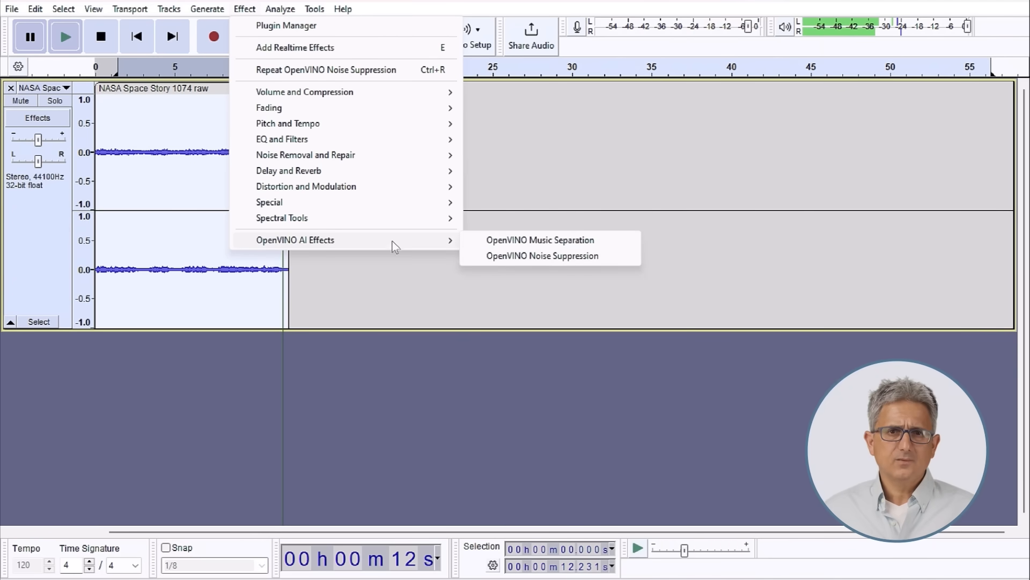
Apply OpenVINO Noise Suppression on the NPU after checking the device details
left_click(542, 256)
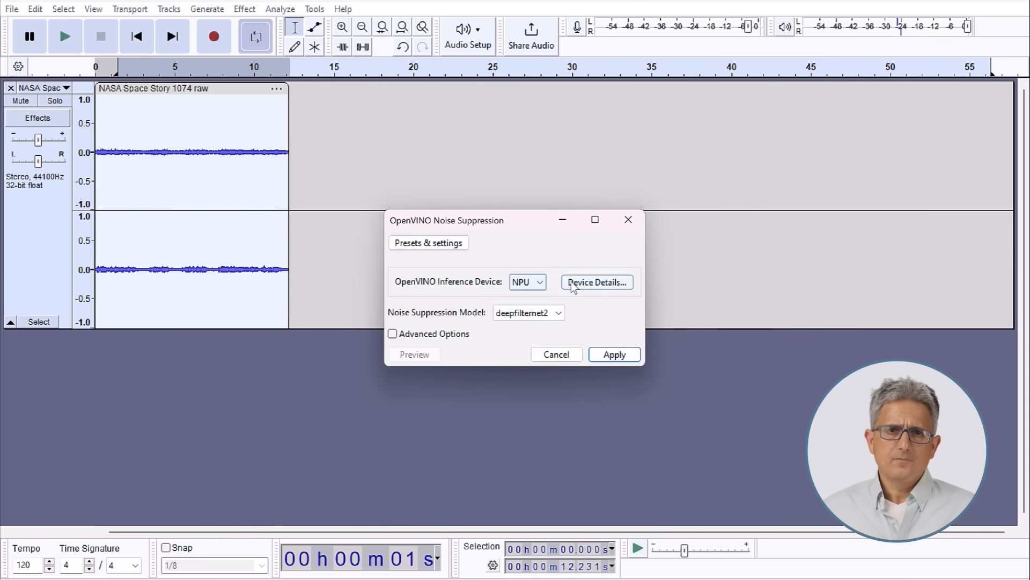
left_click(595, 282)
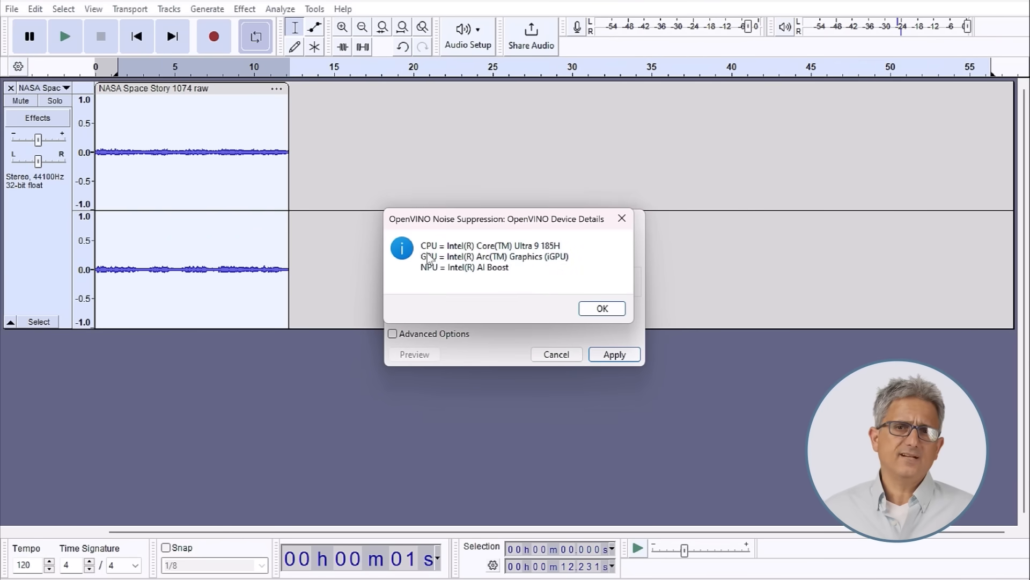
left_click(600, 308)
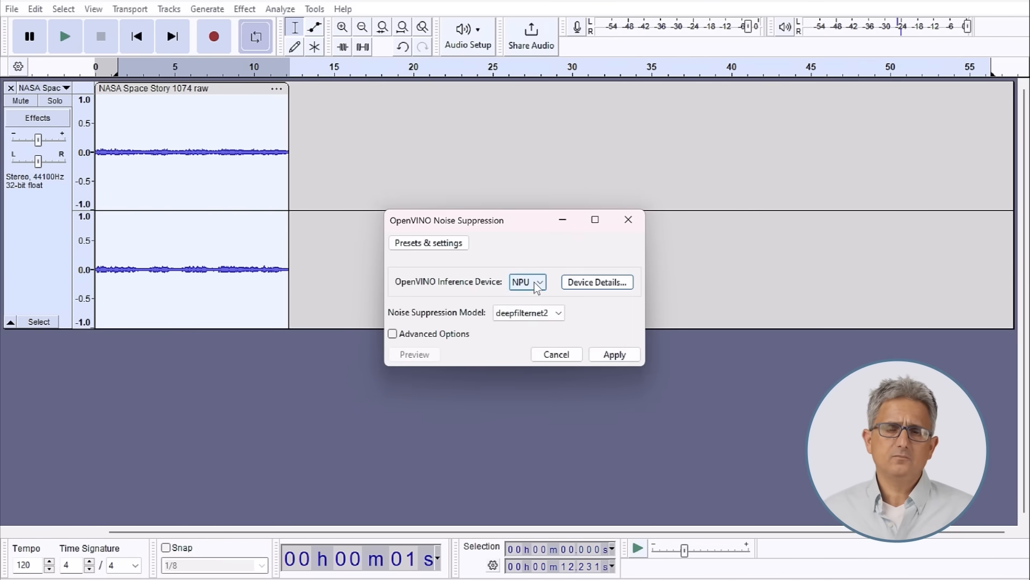
left_click(539, 281)
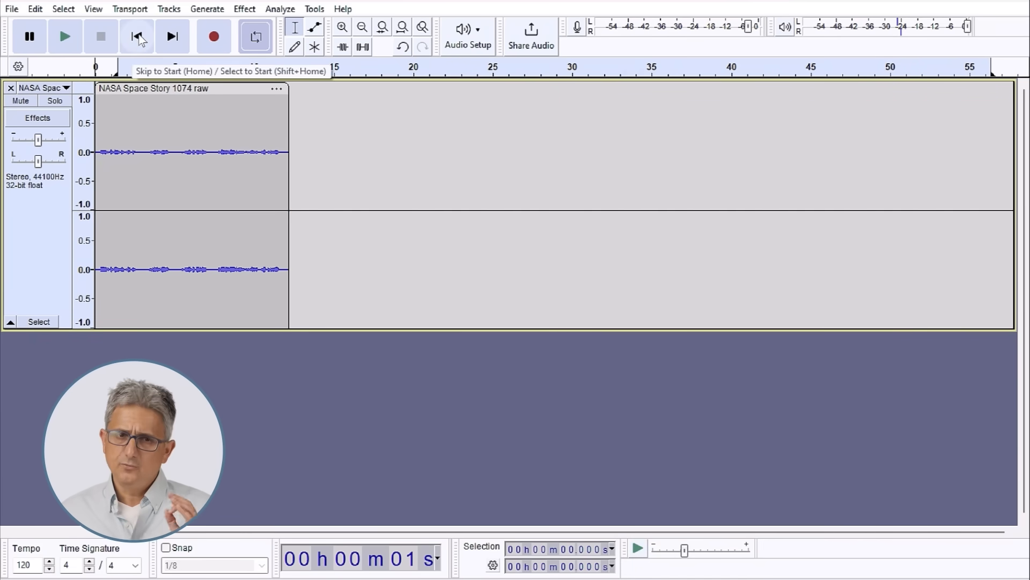
Skip to the start and play back the denoised NASA speech
left_click(64, 36)
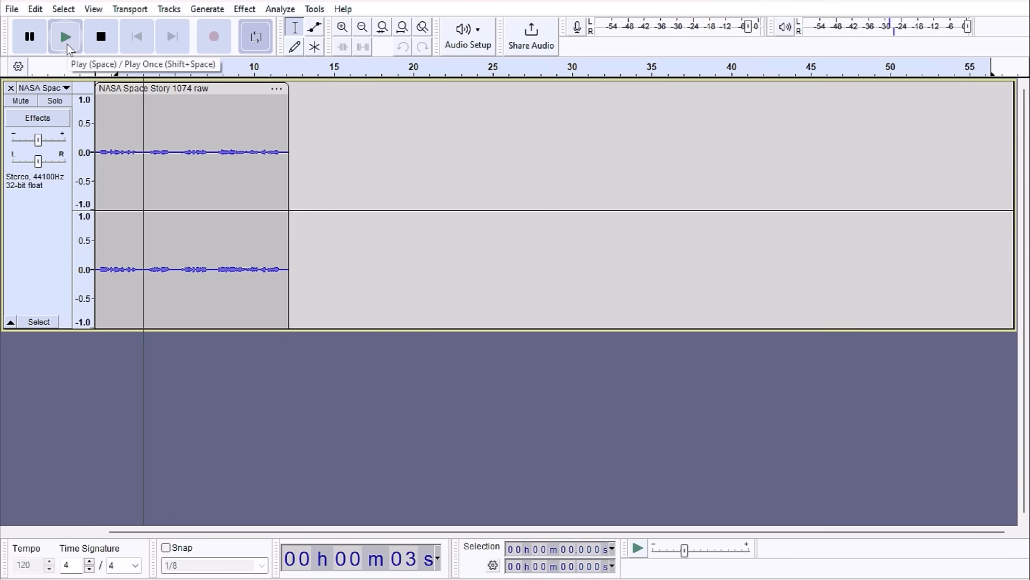
left_click(207, 8)
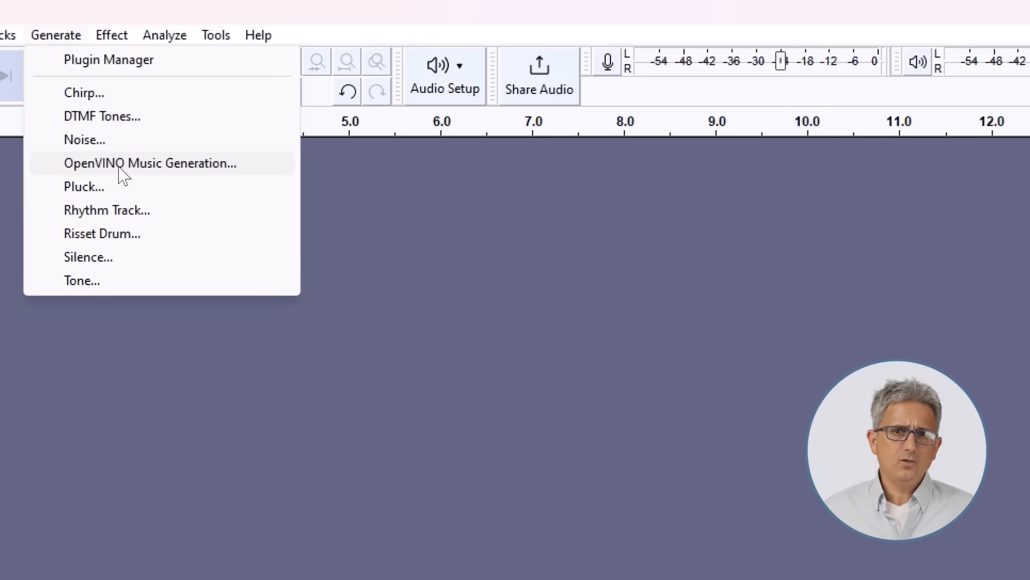
Generate a 30-second soft jazzy saxophone piece with OpenVINO Music Generation
left_click(148, 162)
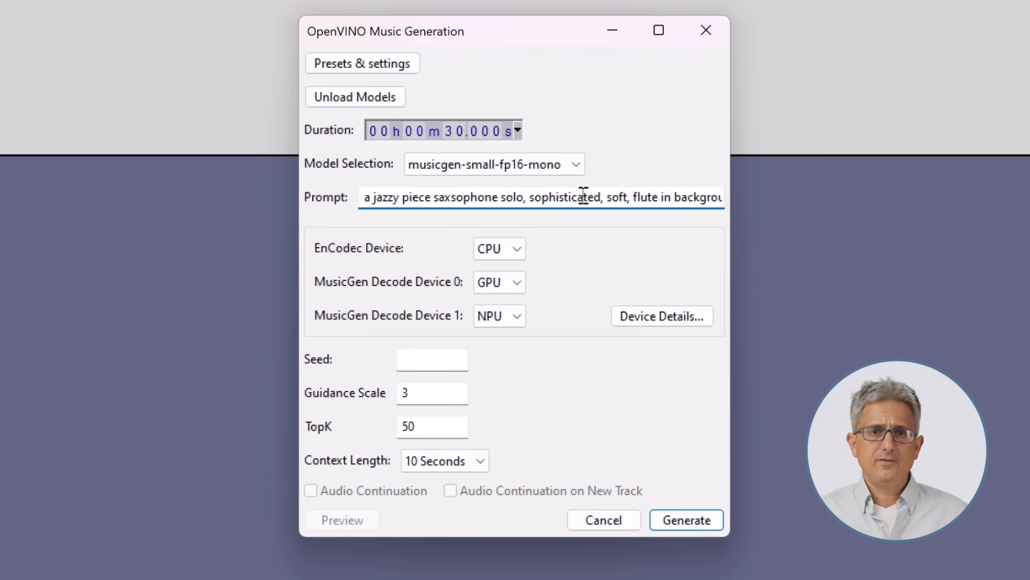
left_click(685, 520)
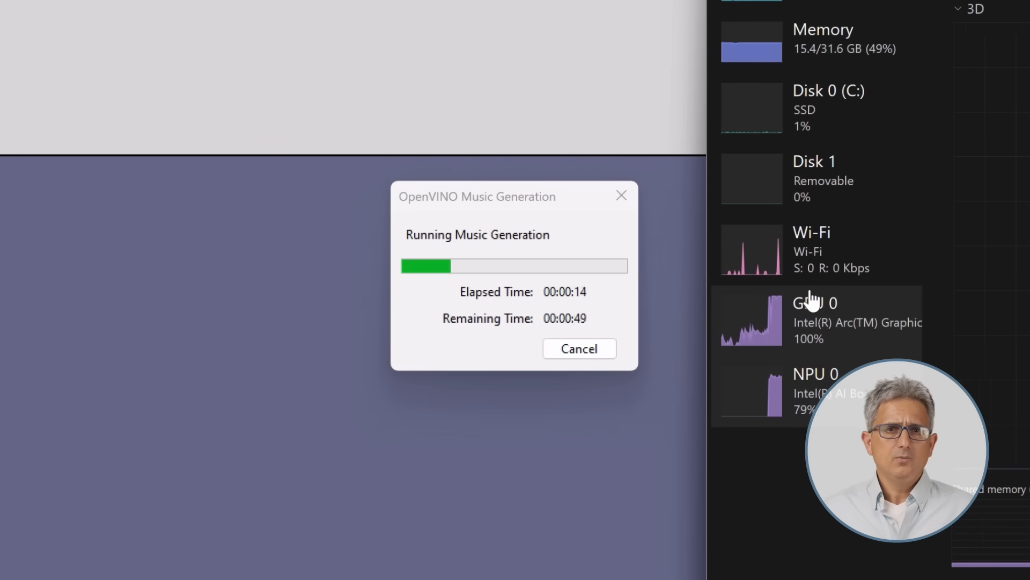